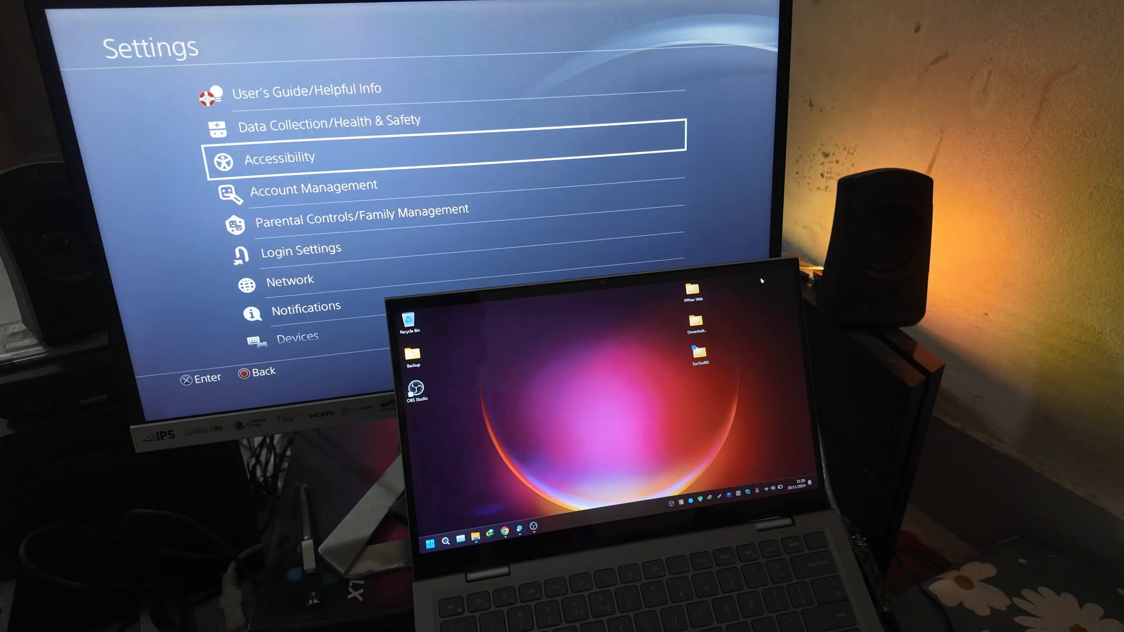
# Start Set Up Internet Connection from Network settings, heading to the PPPoE User ID entry
pyautogui.press('down')
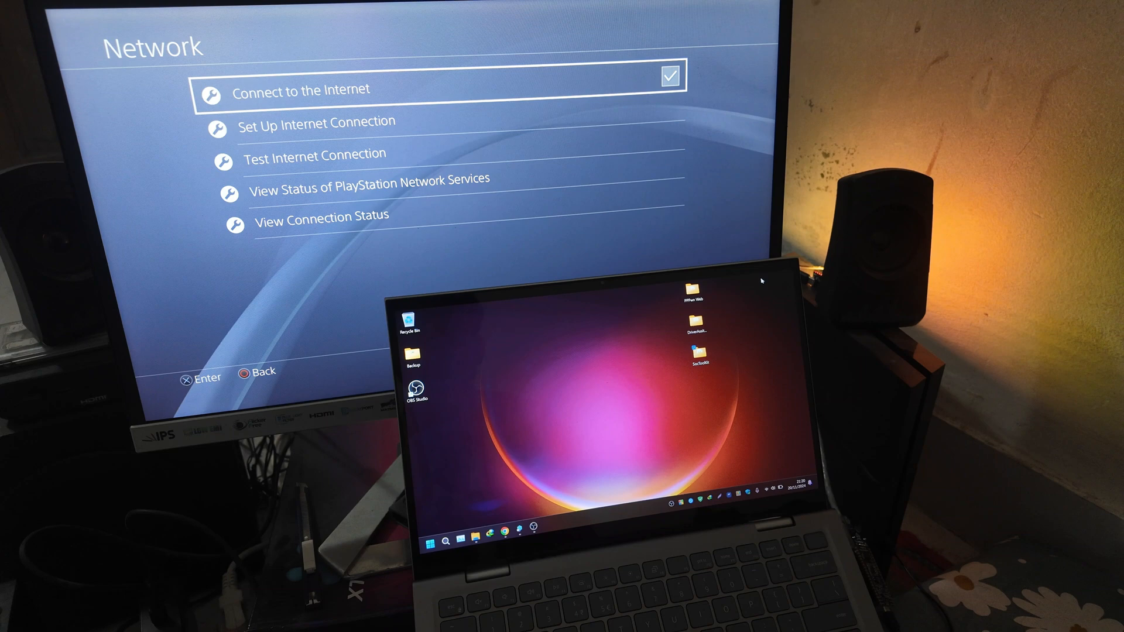
pyautogui.press('Down')
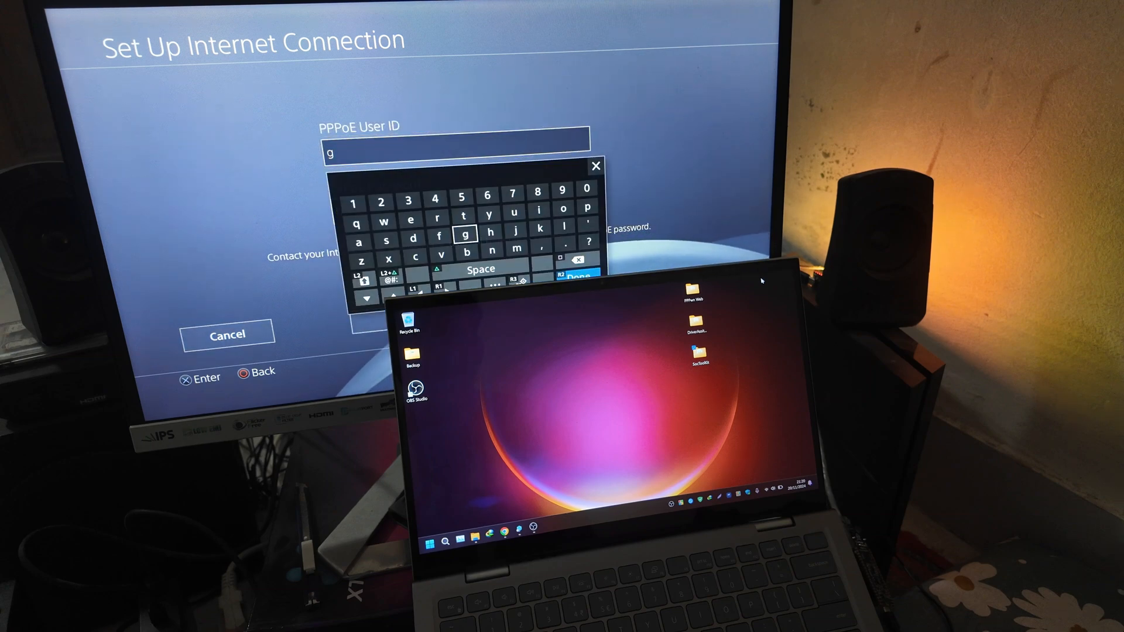
# Finish the PPPoE credentials and wizard, then load the PPPwn-Luckfox dashboard at 192.168.1.1
pyautogui.click(579, 278)
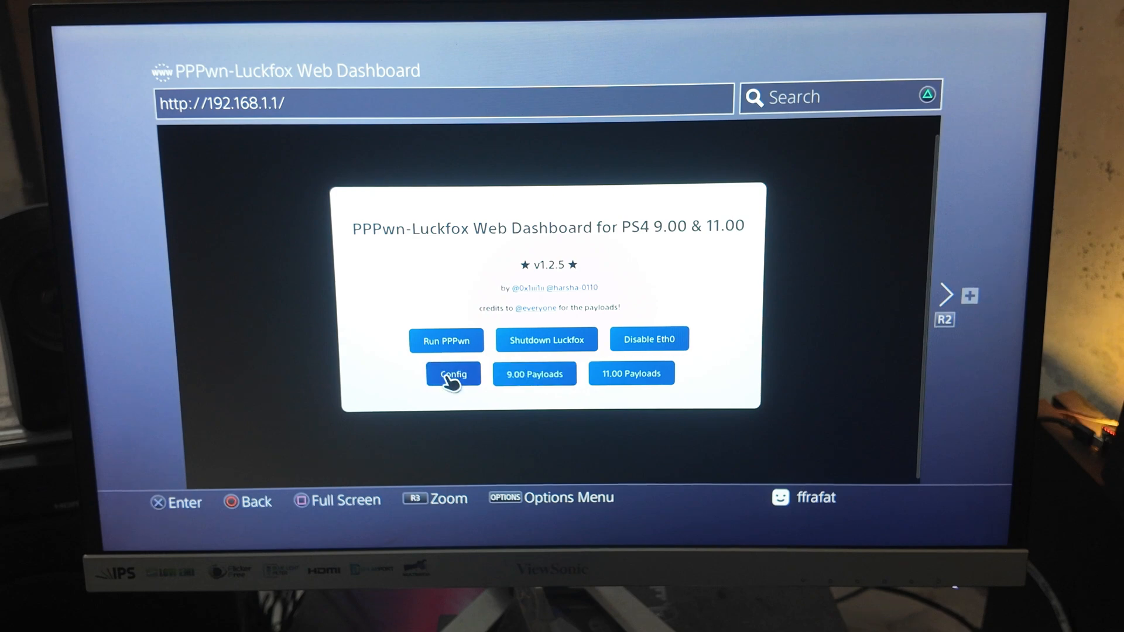
pyautogui.click(453, 373)
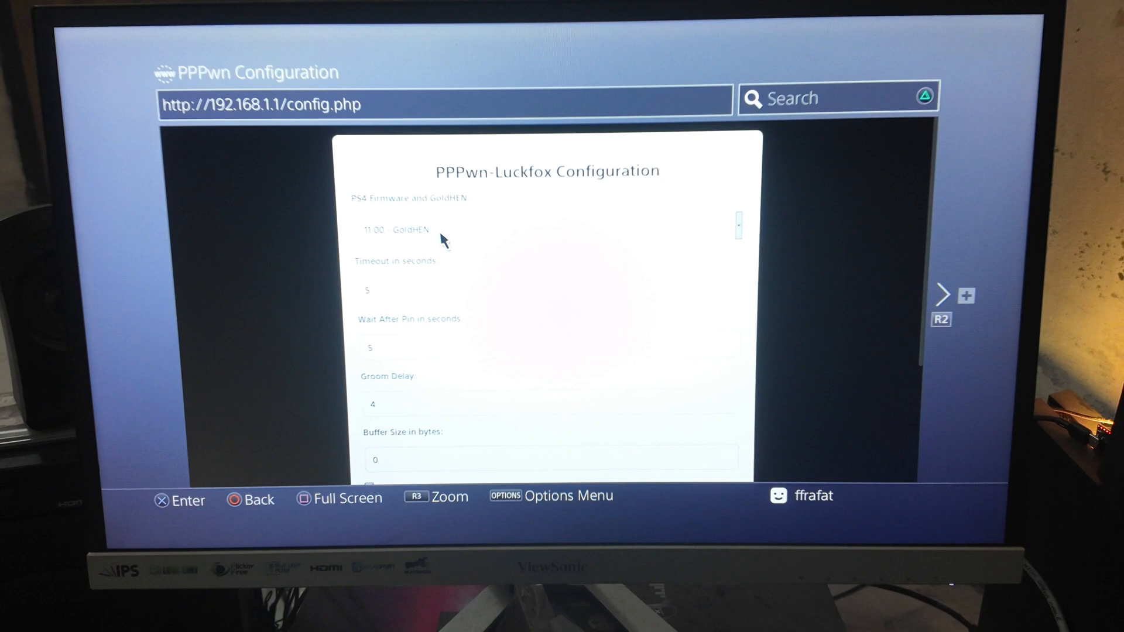
pyautogui.click(445, 230)
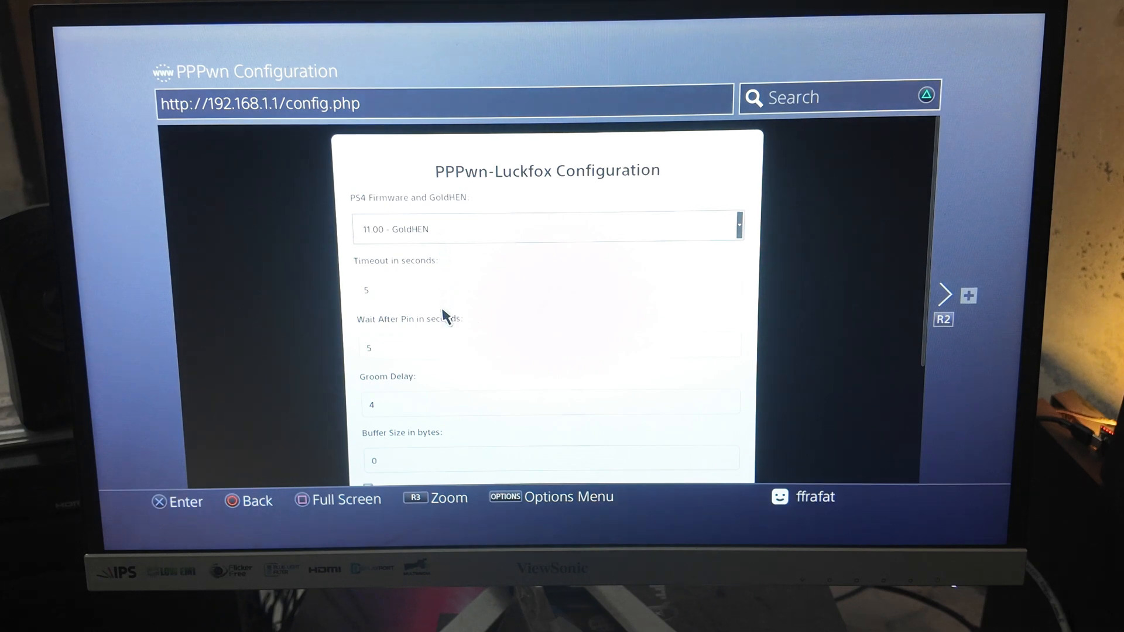
pyautogui.moveTo(445, 341)
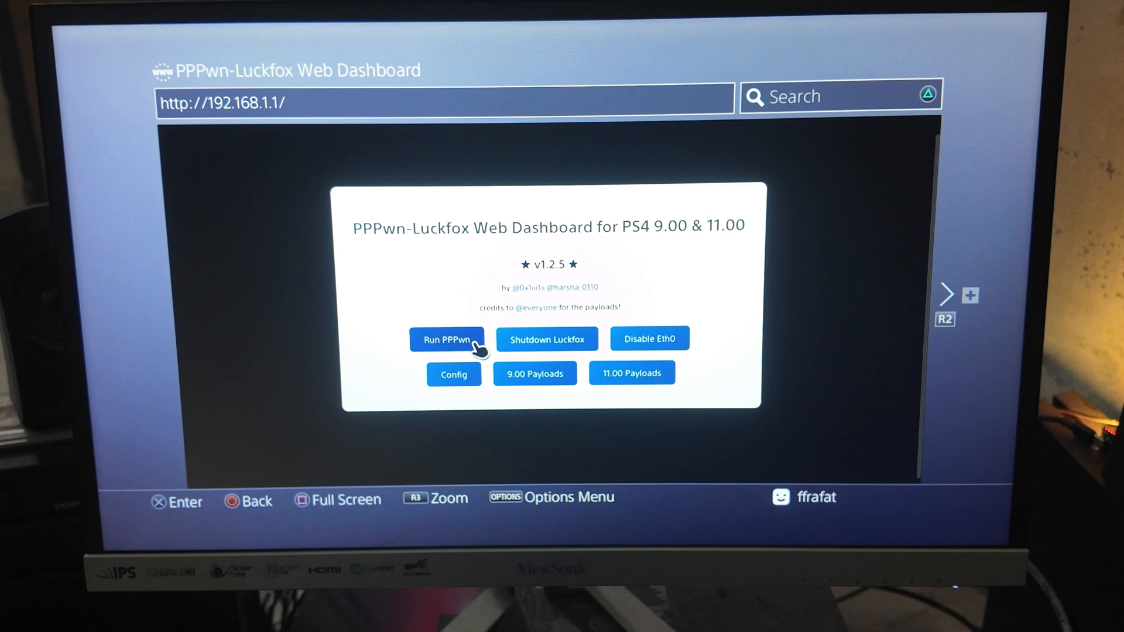
# Run the PPPwn exploit and go to the 9.00 Payloads page
pyautogui.click(446, 339)
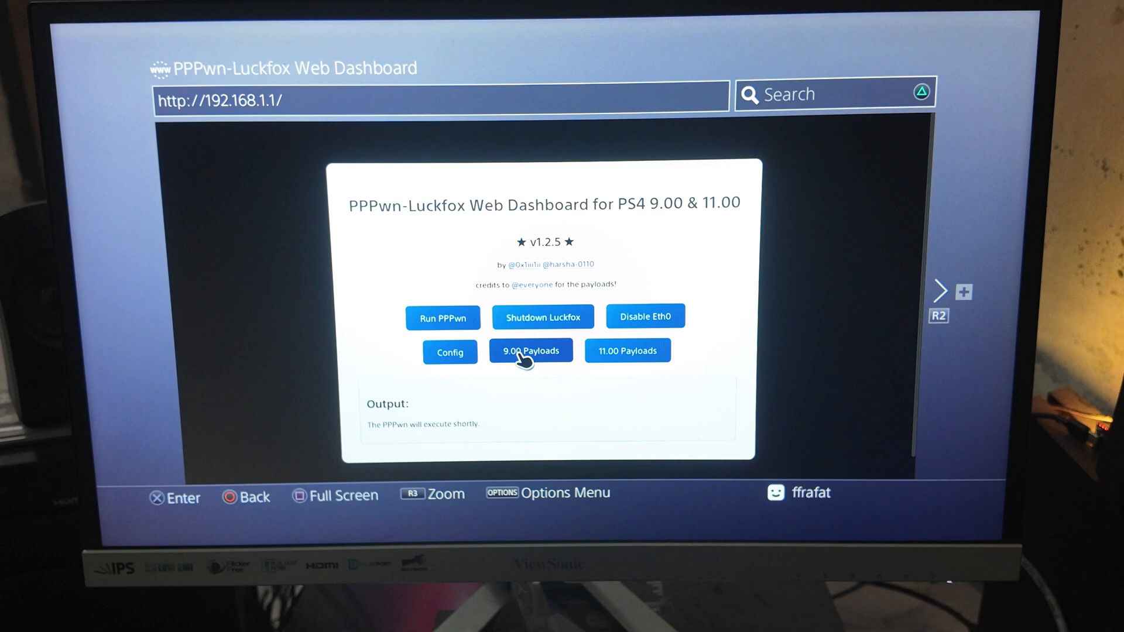
pyautogui.click(531, 351)
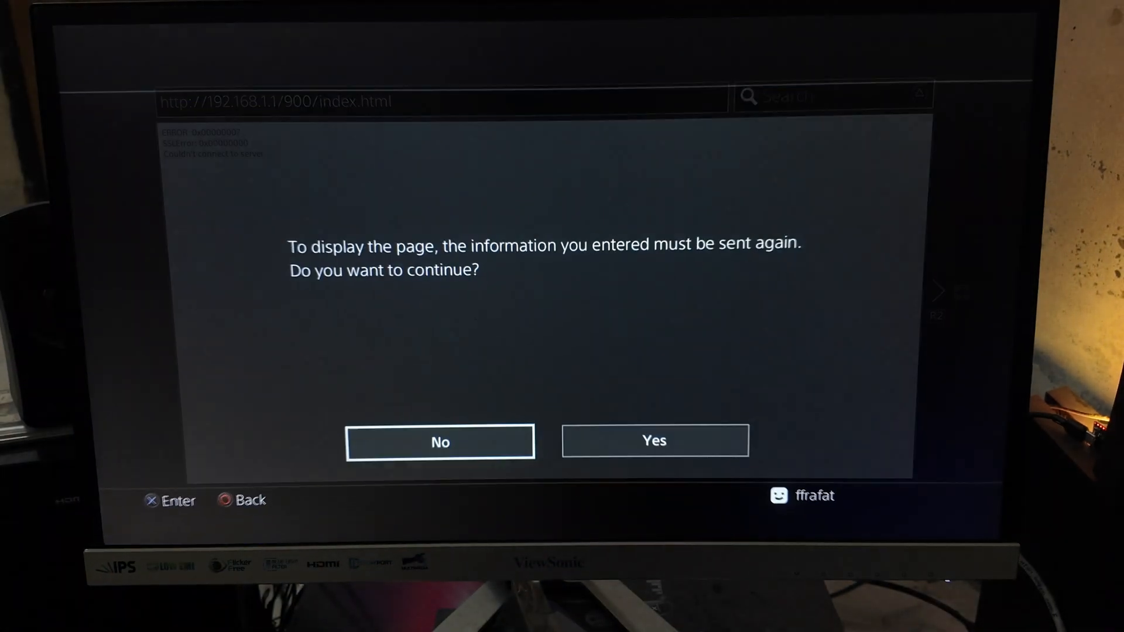
# Confirm resending the payload page and browse the home screen tiles with GoldHEN active
pyautogui.click(653, 440)
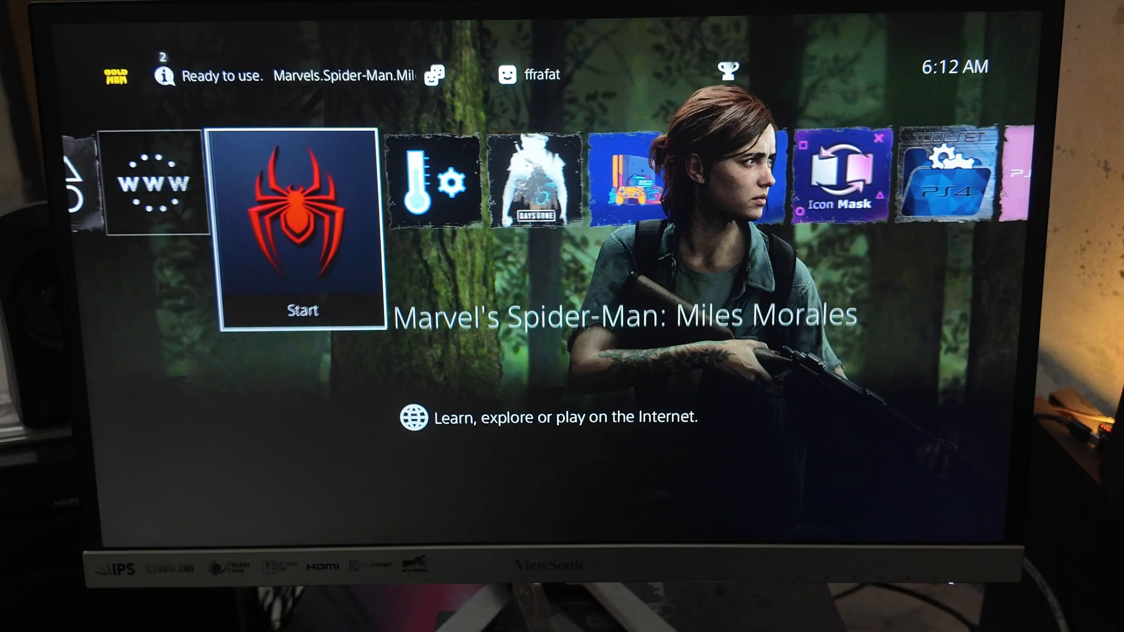
pyautogui.hscroll(3)
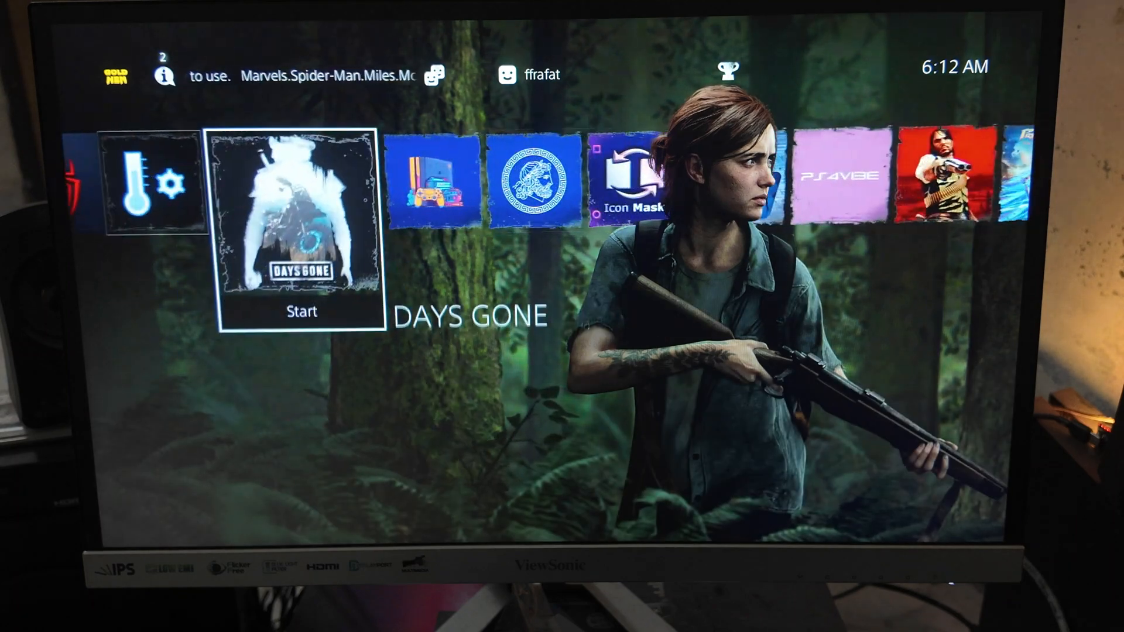